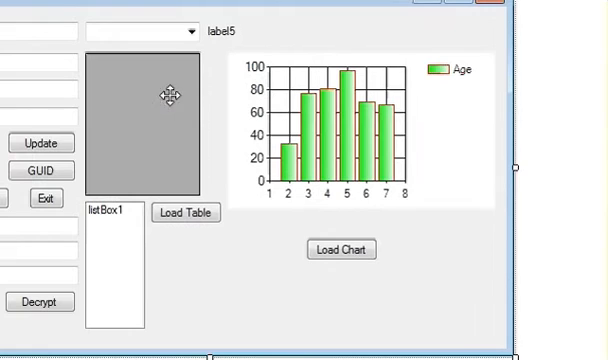
# Block-comment the chart1 Series AddXY sample lines for Max, Carl and Mark in button4_Click.
pyautogui.click(340, 130)
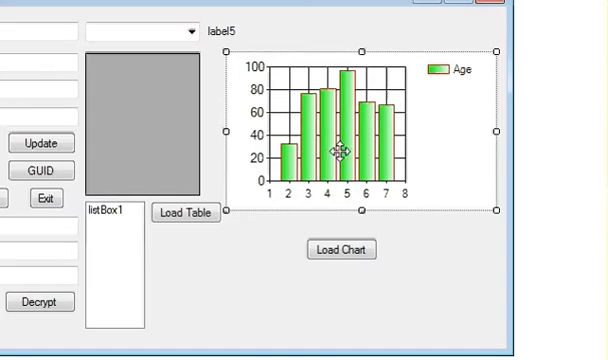
pyautogui.moveTo(312, 112)
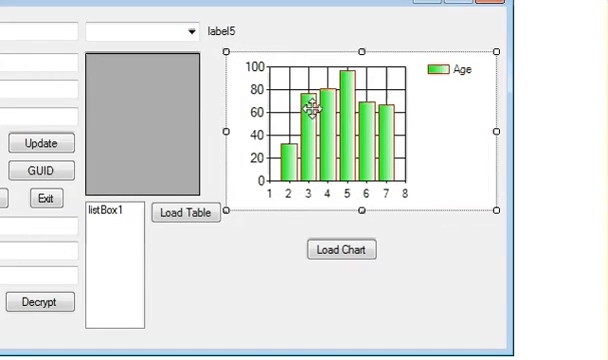
pyautogui.moveTo(356, 150)
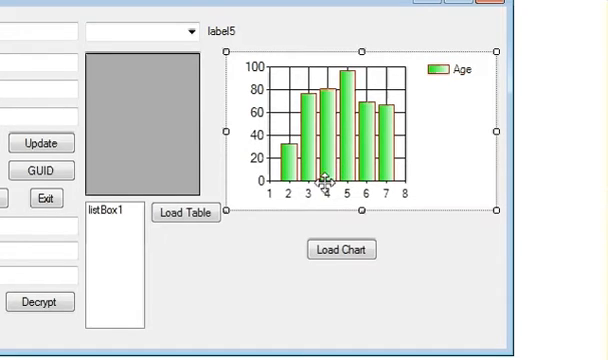
pyautogui.moveTo(340, 250)
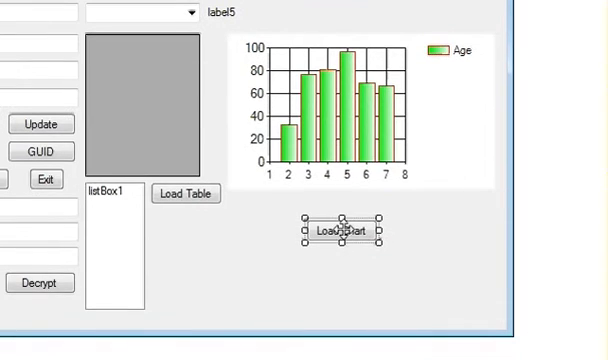
pyautogui.moveTo(348, 220)
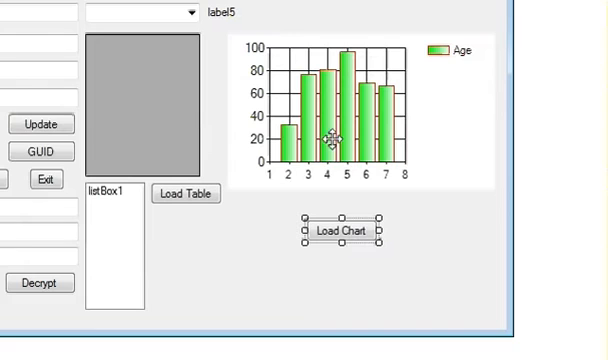
pyautogui.moveTo(340, 148)
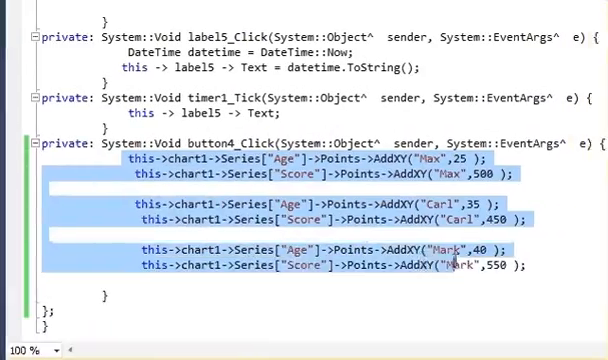
pyautogui.click(136, 158)
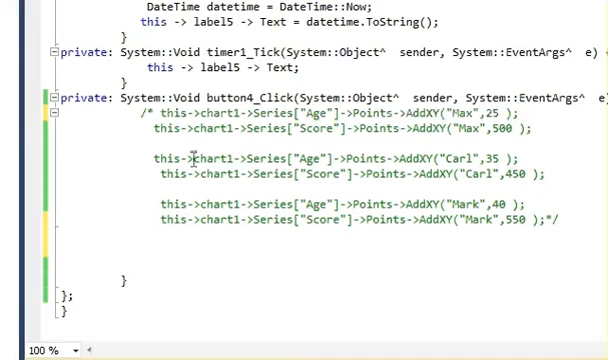
pyautogui.click(148, 248)
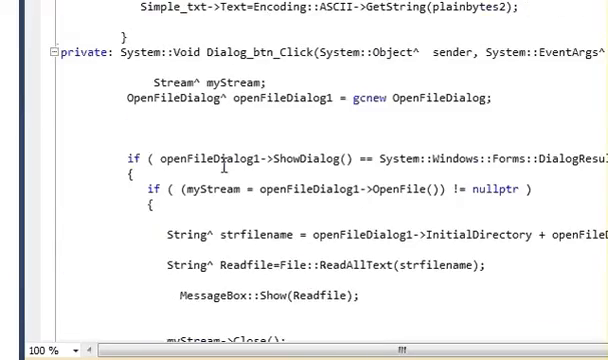
pyautogui.scroll(3)
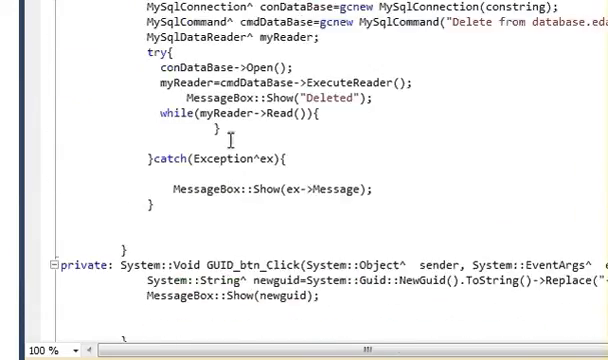
pyautogui.scroll(3)
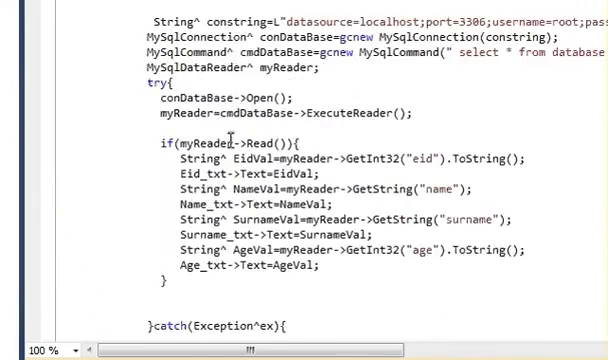
pyautogui.scroll(-3)
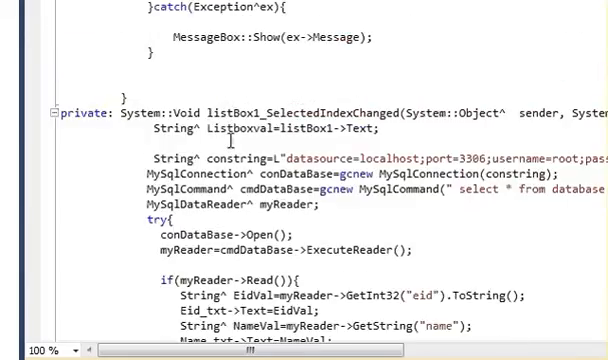
pyautogui.scroll(-3)
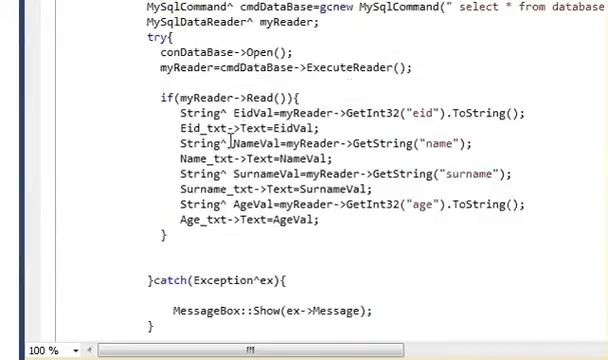
pyautogui.scroll(3)
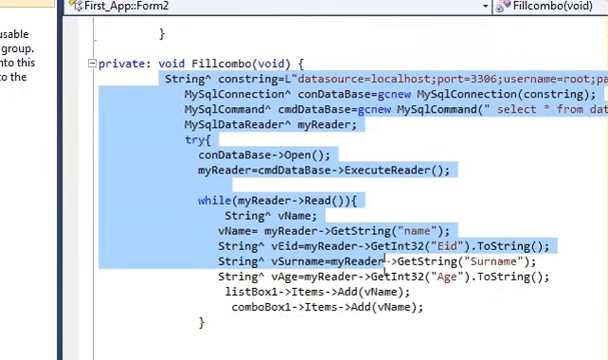
pyautogui.scroll(-3)
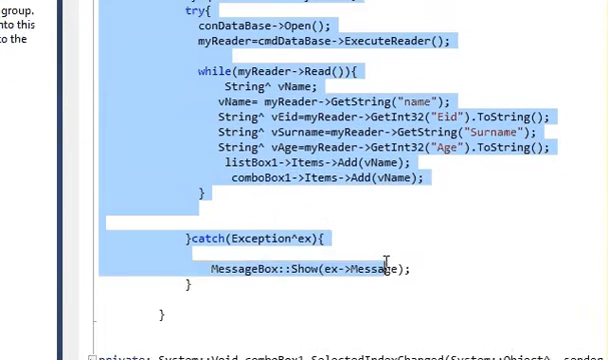
pyautogui.scroll(-3)
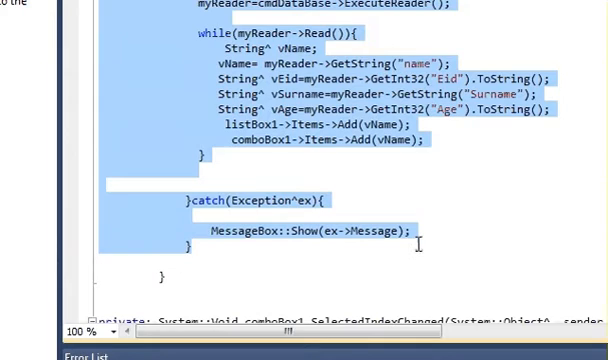
pyautogui.scroll(3)
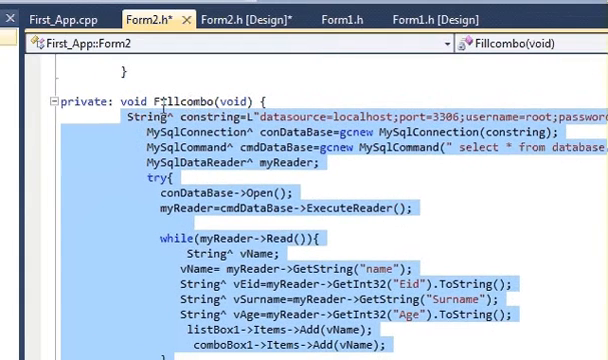
pyautogui.moveTo(238, 164)
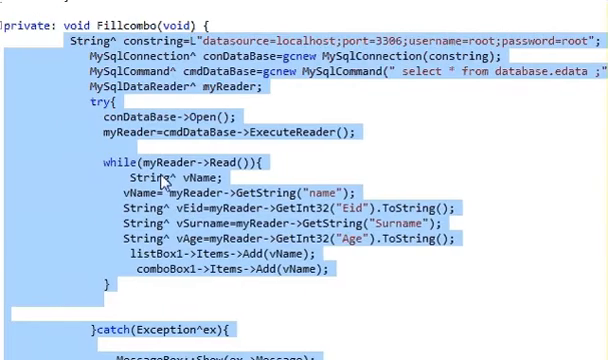
pyautogui.scroll(-3)
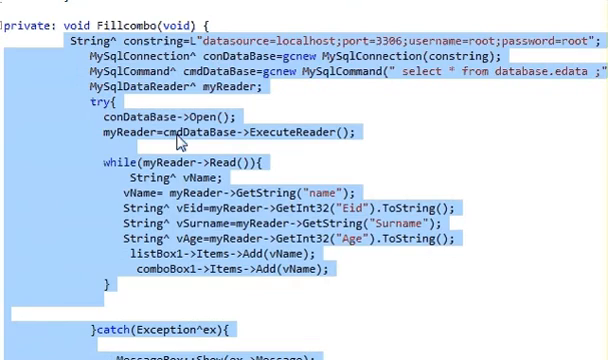
pyautogui.scroll(-3)
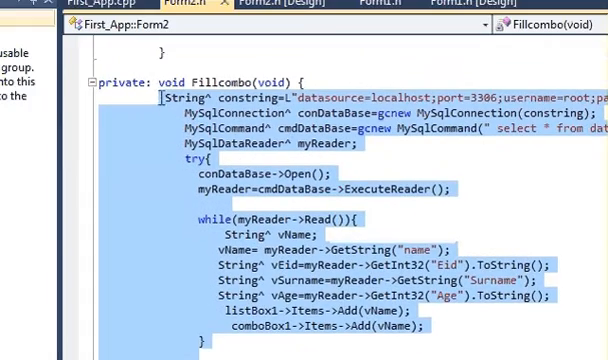
pyautogui.scroll(-3)
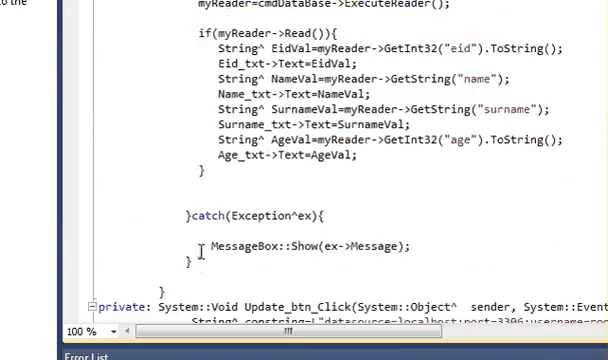
# Paste the Fillcombo MySQL connection and reader loop below the commented chart lines.
pyautogui.scroll(-3)
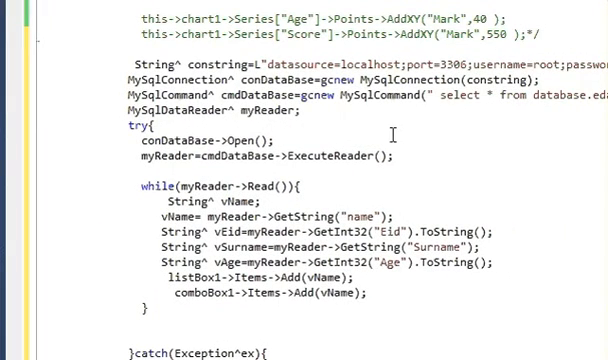
pyautogui.scroll(-3)
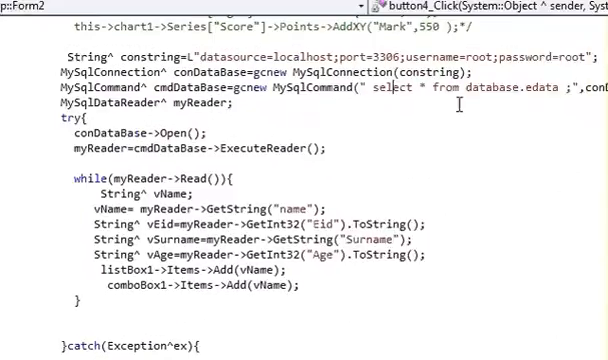
pyautogui.hscroll(3)
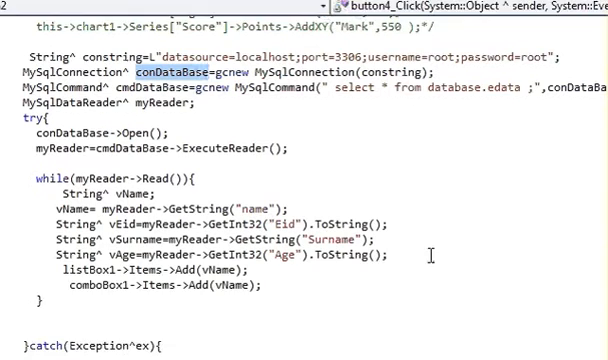
pyautogui.scroll(-3)
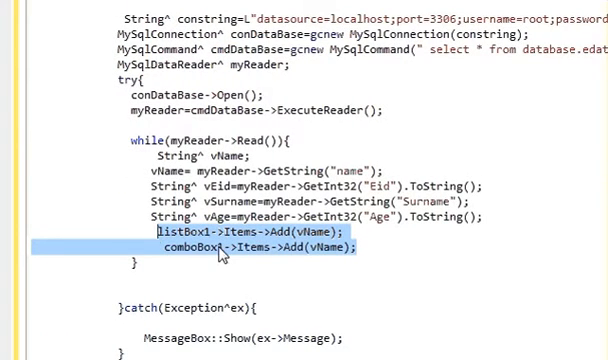
# Delete the listBox1 and comboBox1 Items->Add lines from the read loop.
pyautogui.press('Delete')
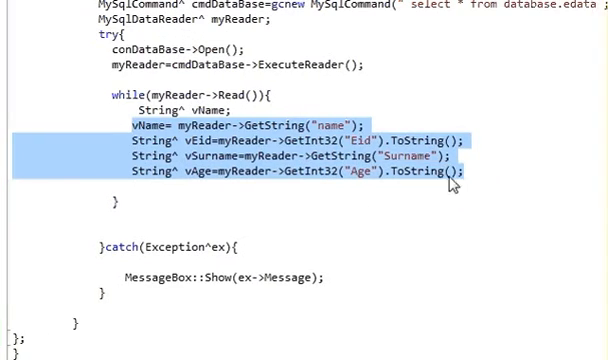
pyautogui.click(168, 204)
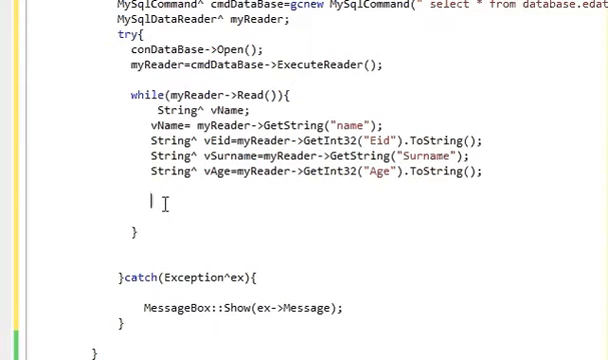
# Add a chart1->Series->Points->AddXY( ) call in the loop targeting the "Age" series.
pyautogui.write('this->chart1->Series["Series1"]->Points->AddXY( );')
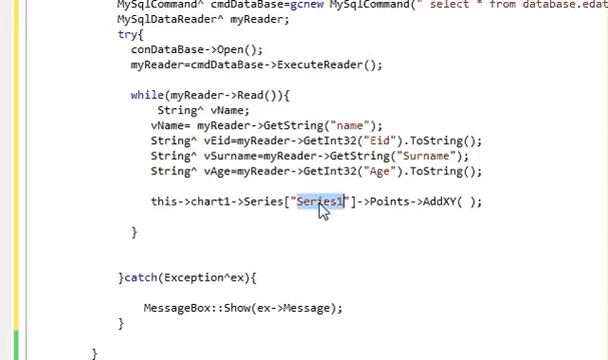
pyautogui.scroll(3)
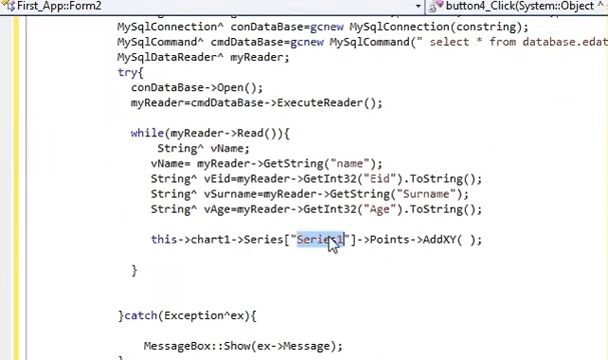
pyautogui.write('A')
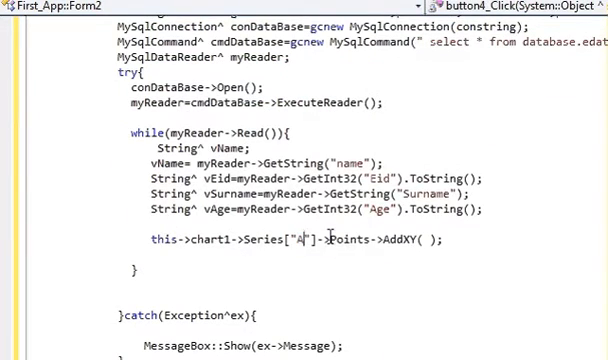
pyautogui.write('ge')
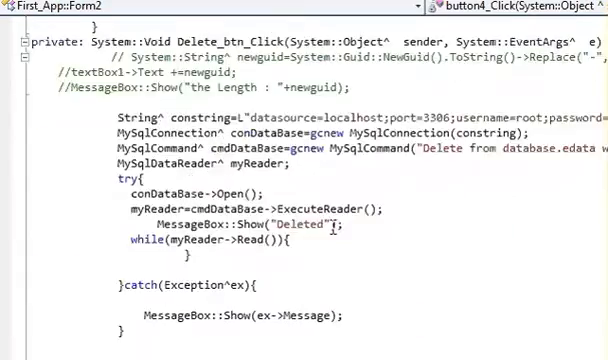
# Scroll through InitializeComponent to confirm the chart1 series is named L"Age".
pyautogui.scroll(-3)
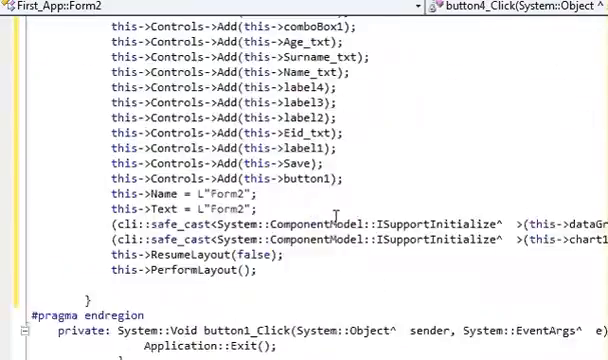
pyautogui.scroll(3)
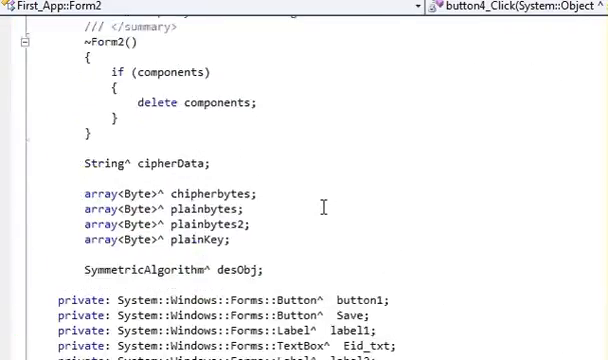
pyautogui.scroll(-3)
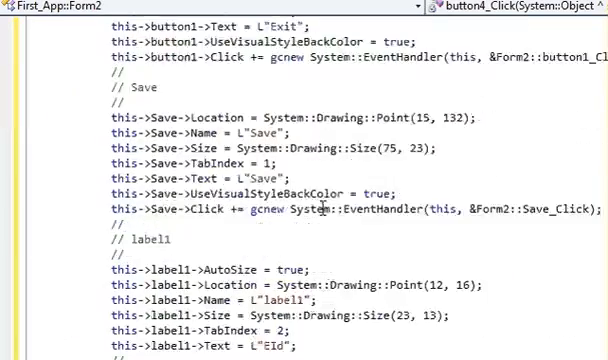
pyautogui.scroll(-3)
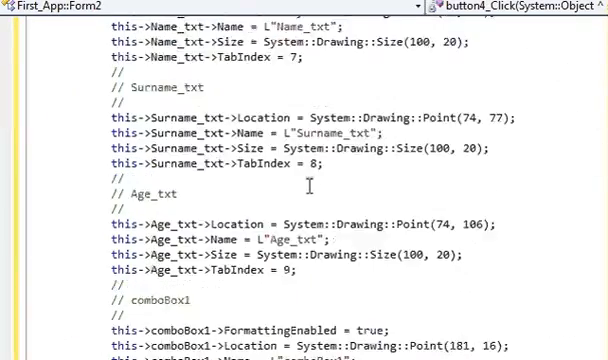
pyautogui.scroll(-3)
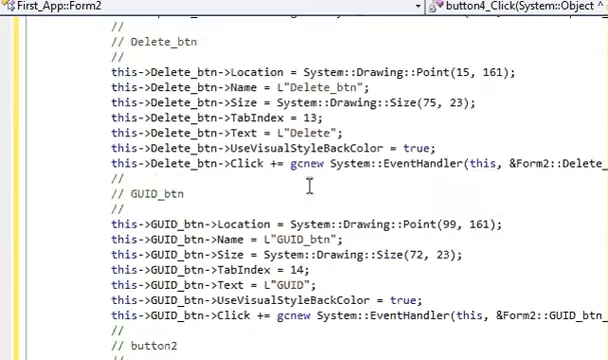
pyautogui.scroll(-3)
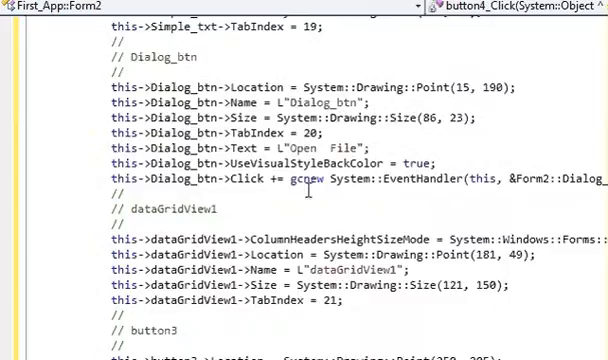
pyautogui.scroll(-3)
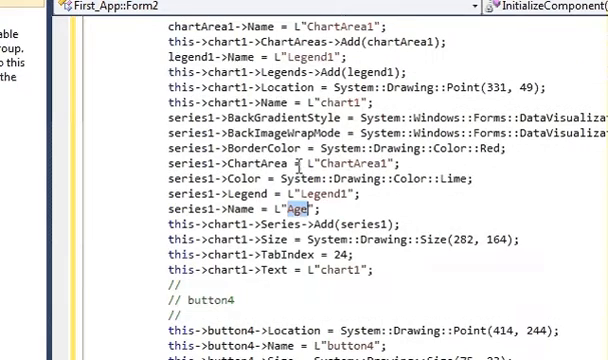
pyautogui.moveTo(300, 160)
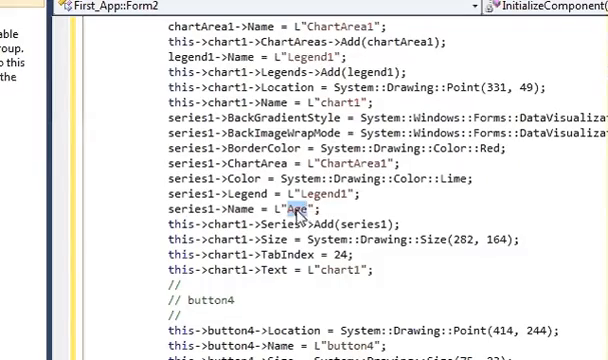
pyautogui.scroll(-3)
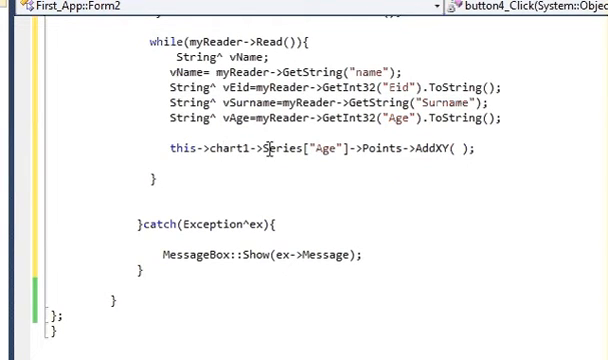
# Pass myReader->GetString("name") as the first AddXY argument.
pyautogui.doubleClick(326, 148)
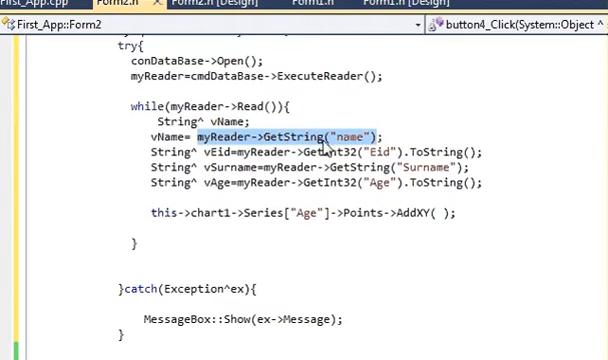
pyautogui.click(436, 216)
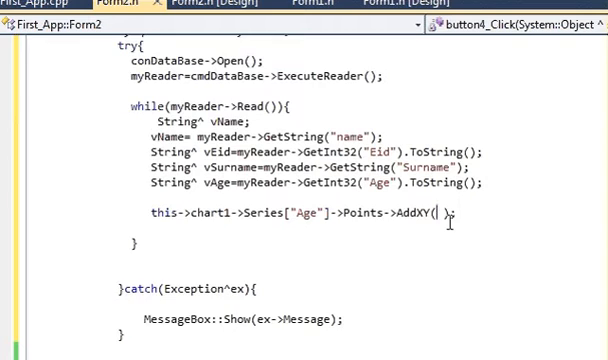
pyautogui.write('myReader->GetString("name"),')
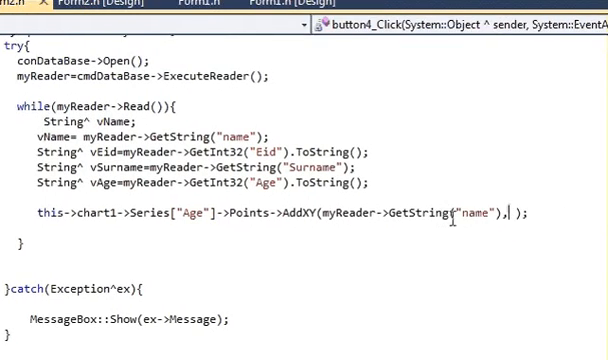
# Pass myReader->GetInt32("Age") as the second AddXY argument.
pyautogui.hscroll(3)
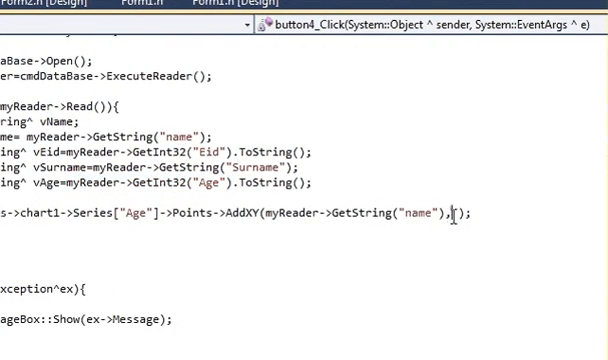
pyautogui.write('myReader->GetInt32("Age")')
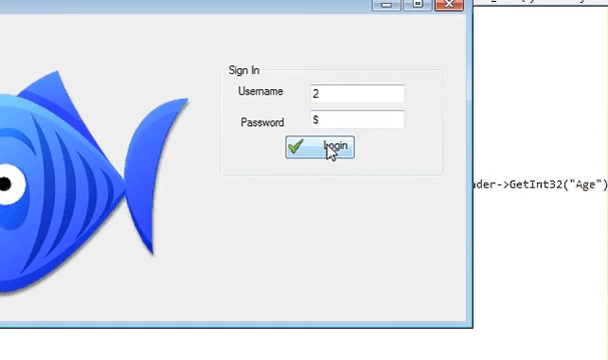
# Log into the running First_App and hit Load Chart on Form2.
pyautogui.click(330, 148)
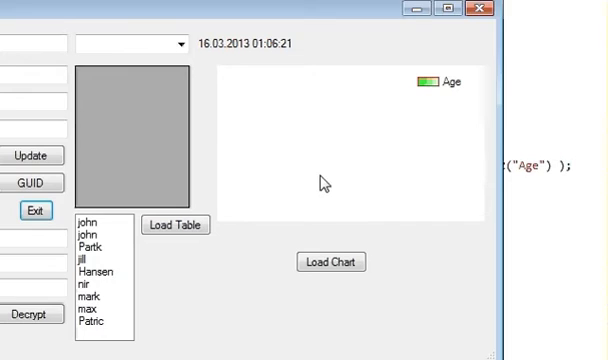
pyautogui.click(330, 244)
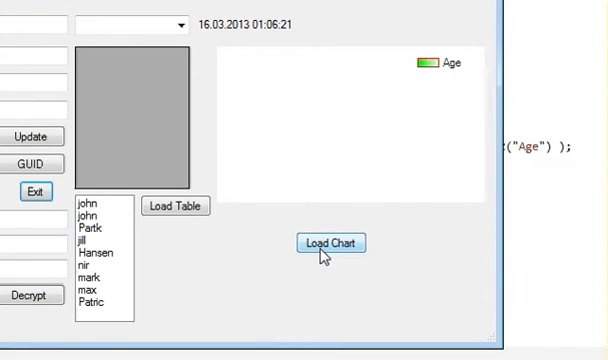
pyautogui.click(330, 244)
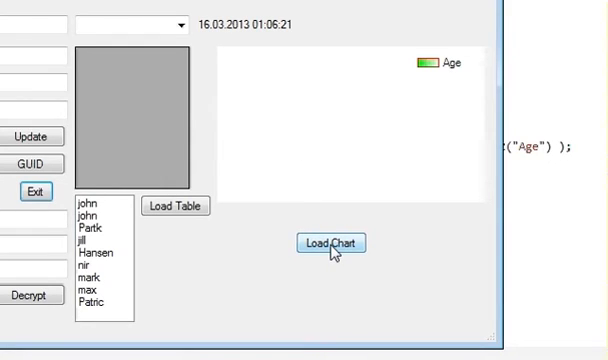
pyautogui.click(330, 244)
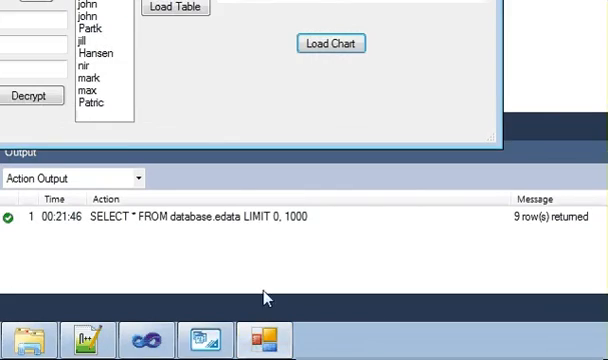
# Show the MySQL Workbench edata results beside the form's green Age bar chart.
pyautogui.click(330, 44)
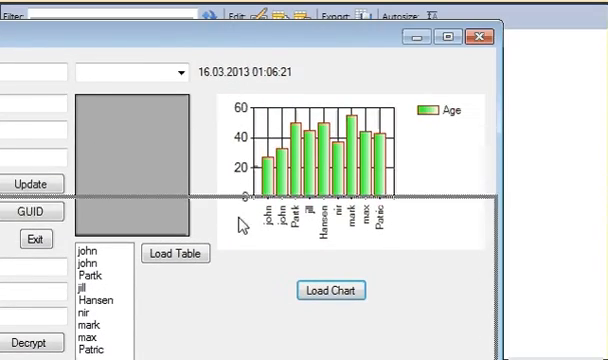
pyautogui.click(176, 252)
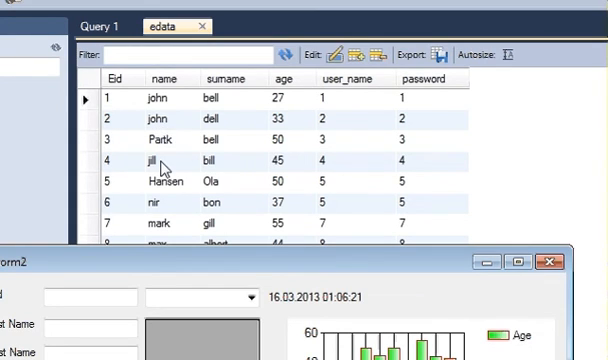
pyautogui.moveTo(168, 188)
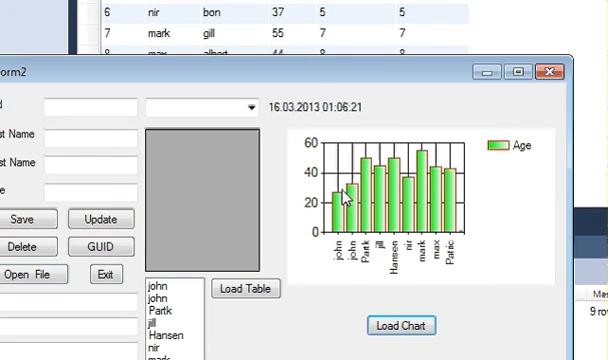
pyautogui.moveTo(442, 212)
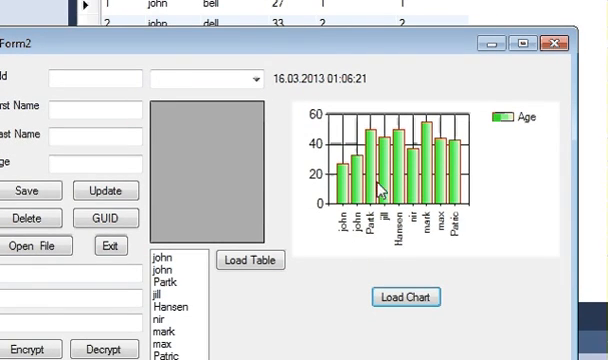
pyautogui.moveTo(400, 196)
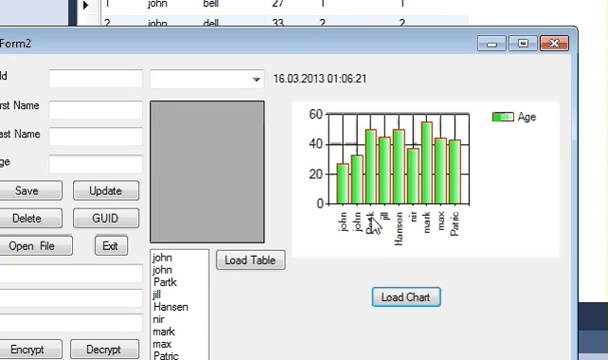
pyautogui.moveTo(404, 256)
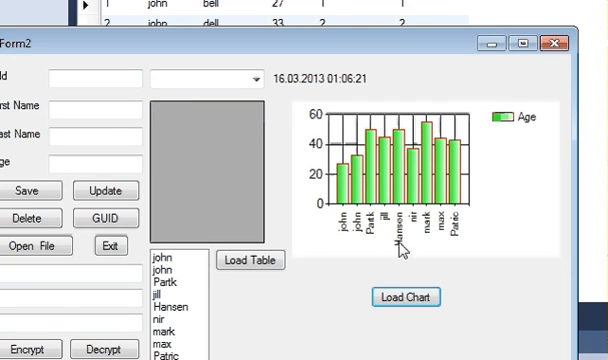